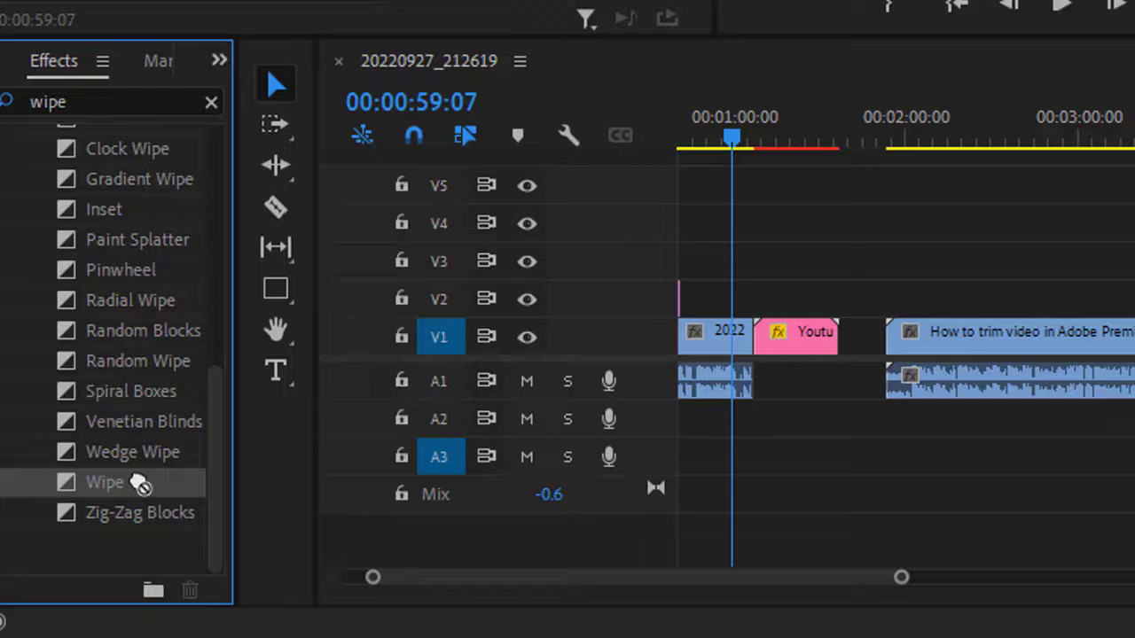
# Step: Move the playhead to the edit point between the first clip and the pink endscreen clip
pyautogui.moveTo(138, 481); pyautogui.dragTo(762, 346)
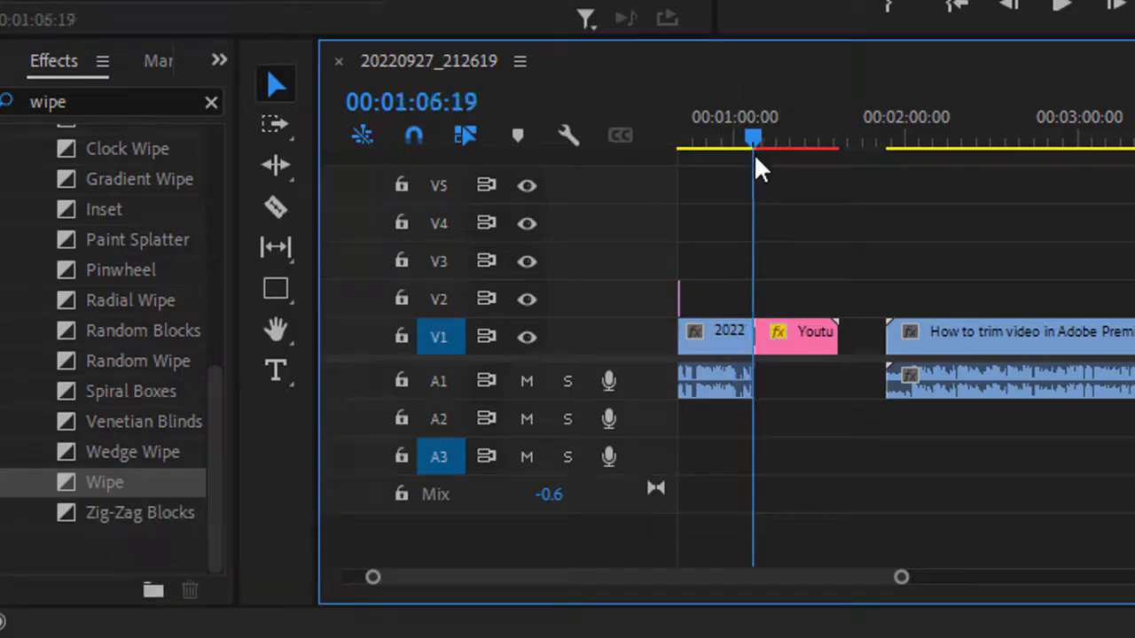
pyautogui.moveTo(752, 139); pyautogui.dragTo(743, 139)
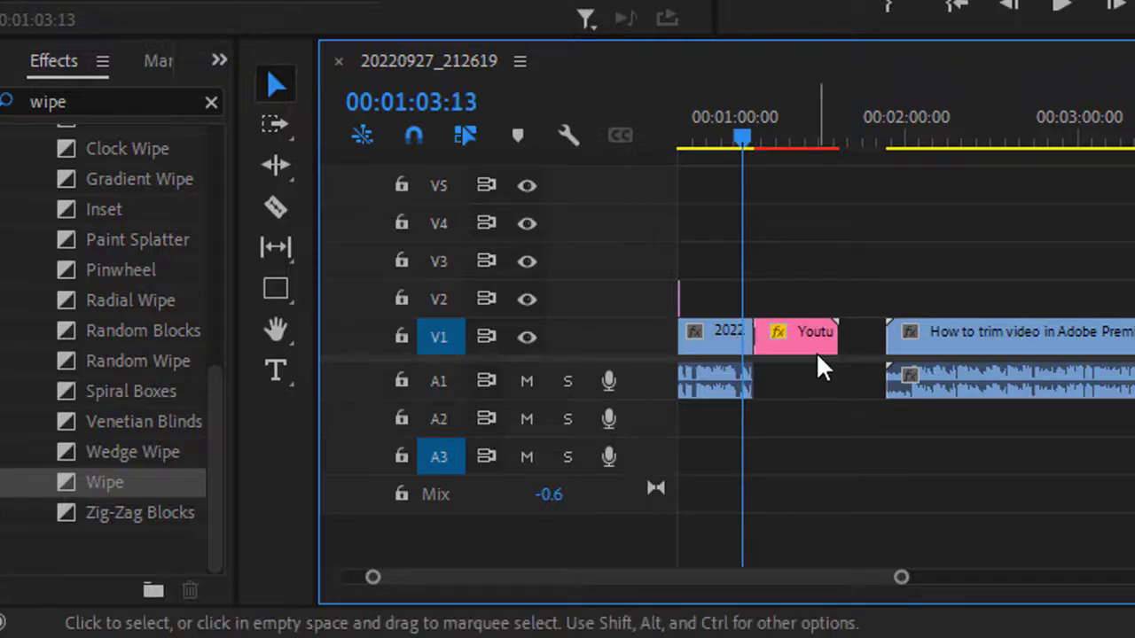
pyautogui.moveTo(778, 335)
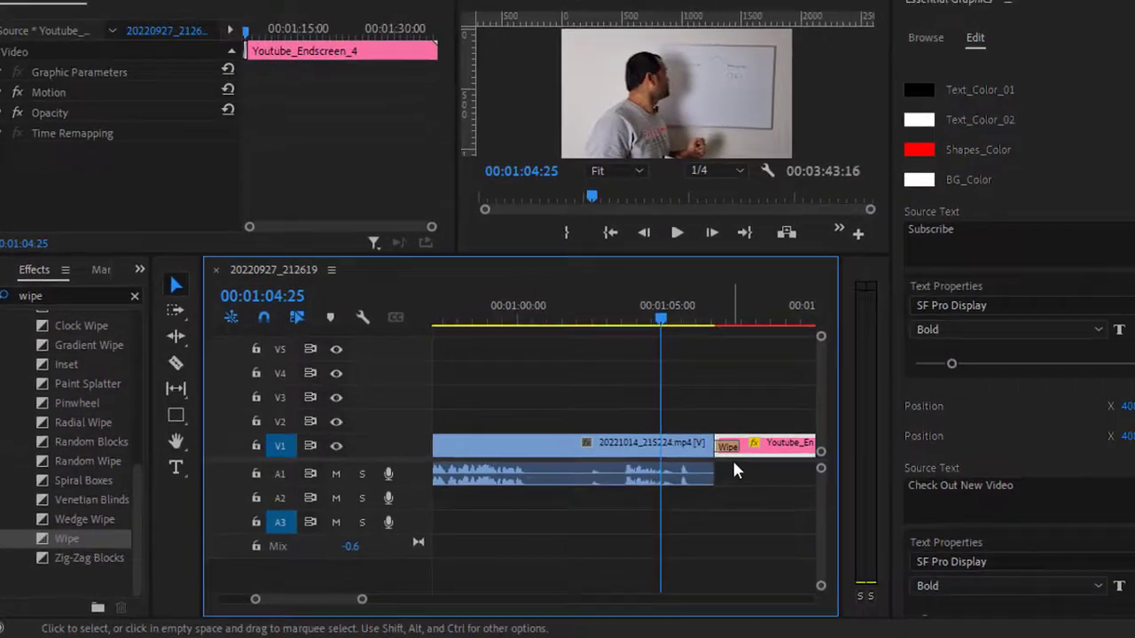
# Step: Select the Wipe transition at the Youtube_Endscreen_4 cut to show its settings in Effect Controls
pyautogui.click(714, 447)
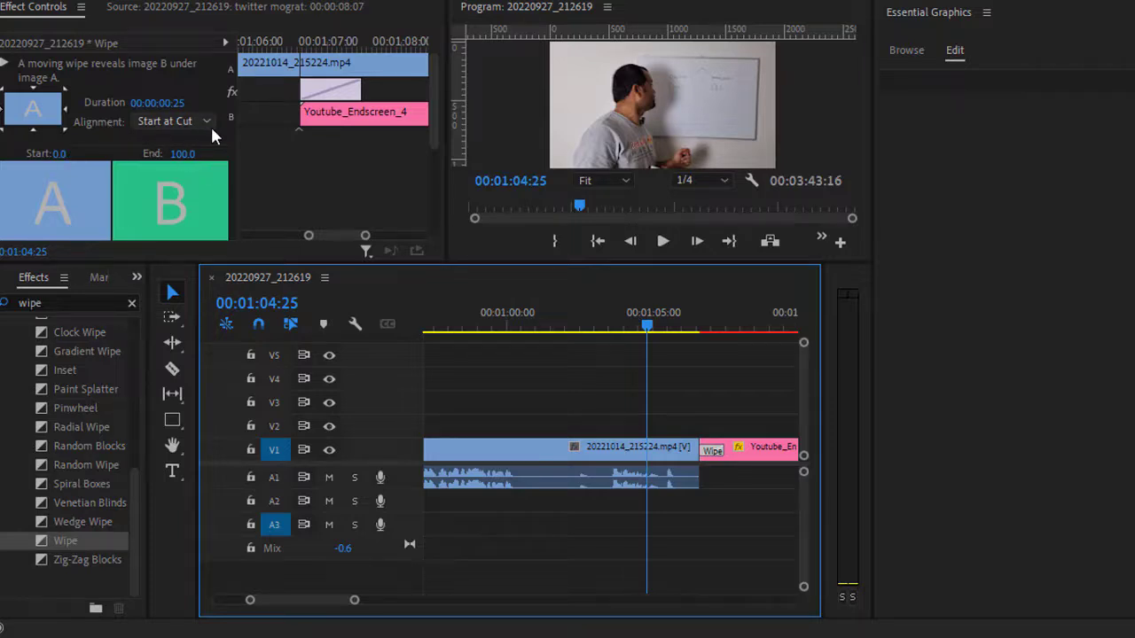
pyautogui.moveTo(197, 127)
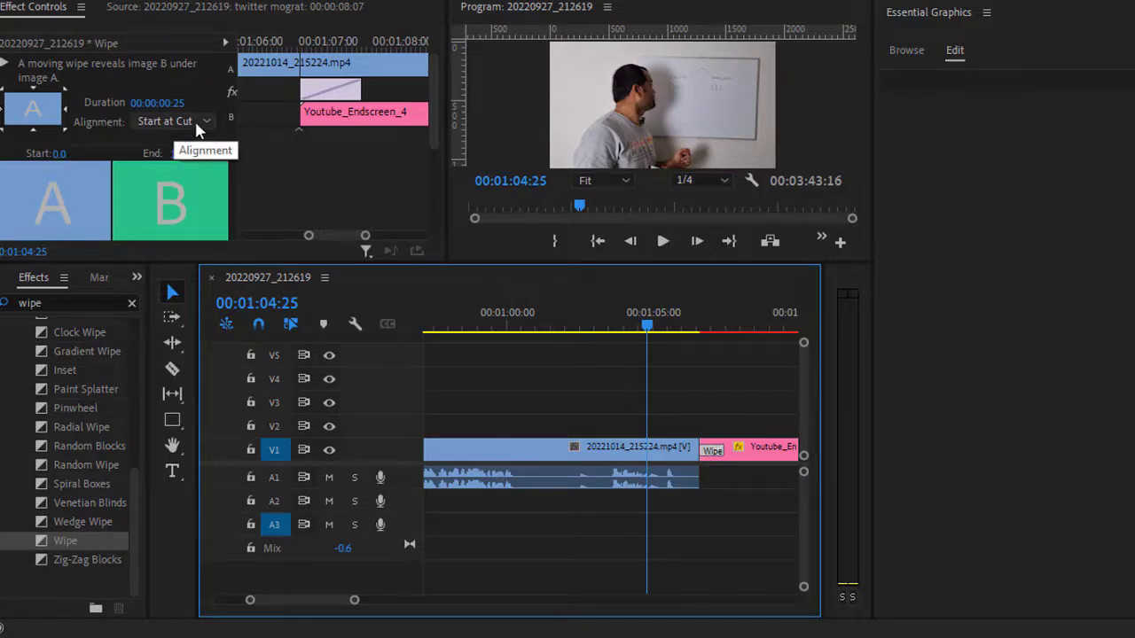
# Step: Open the Wipe transition's Alignment dropdown in Effect Controls
pyautogui.click(205, 121)
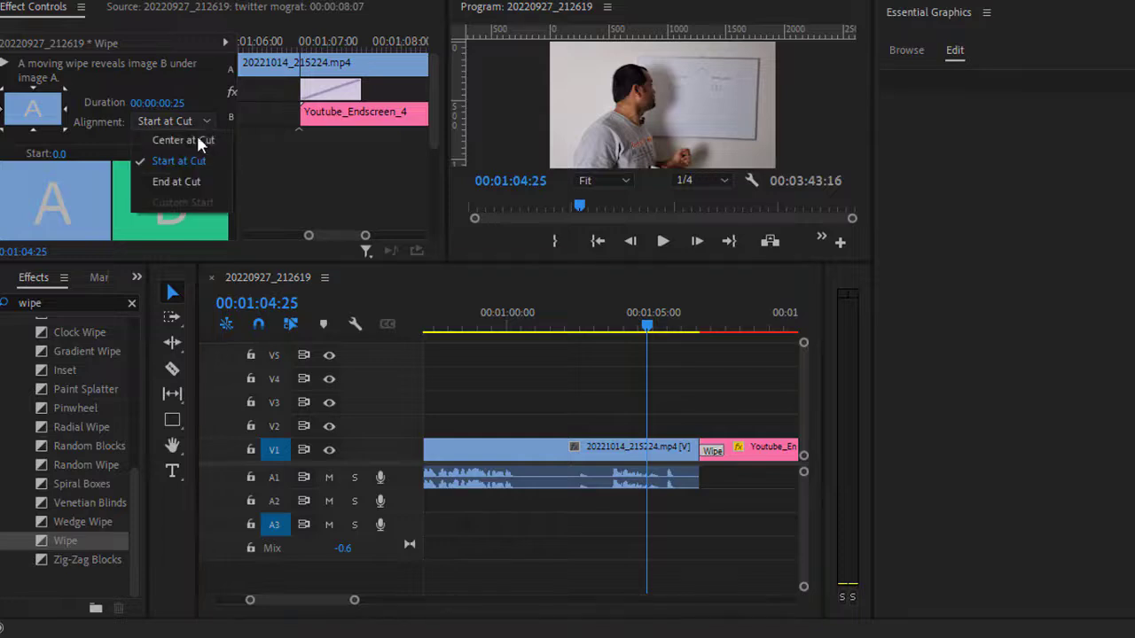
pyautogui.moveTo(184, 140)
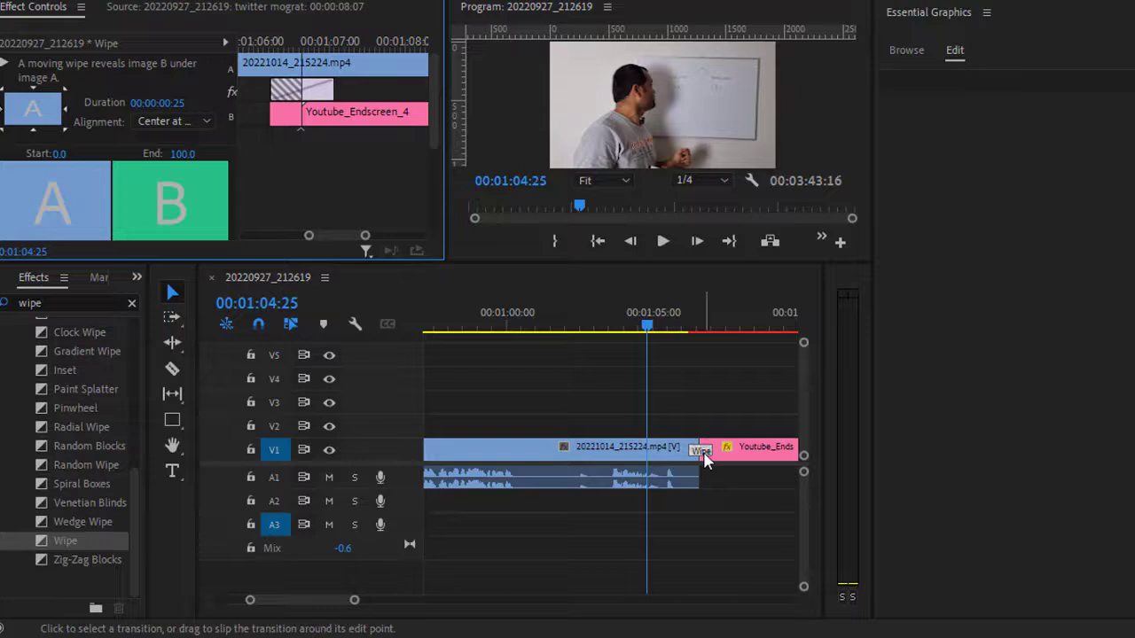
pyautogui.moveTo(702, 451)
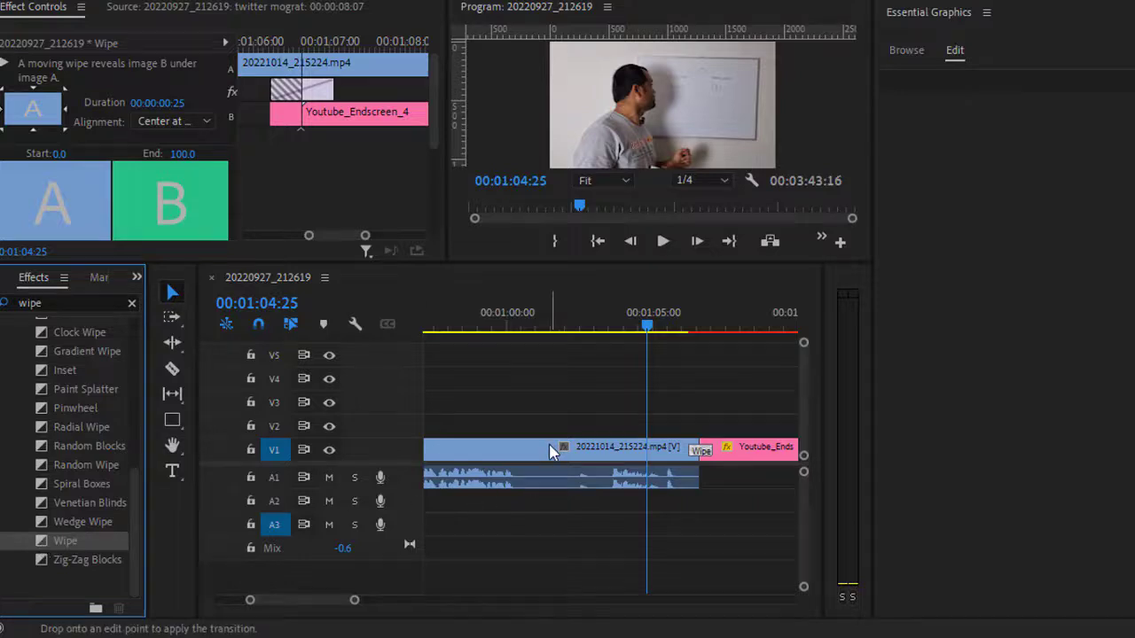
pyautogui.moveTo(548, 477)
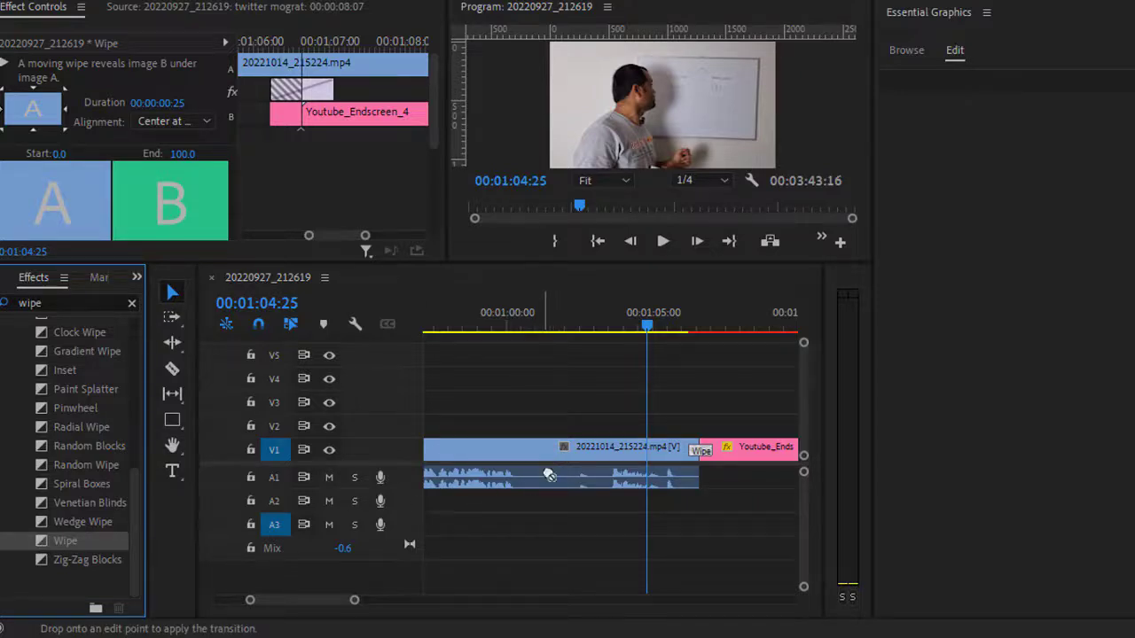